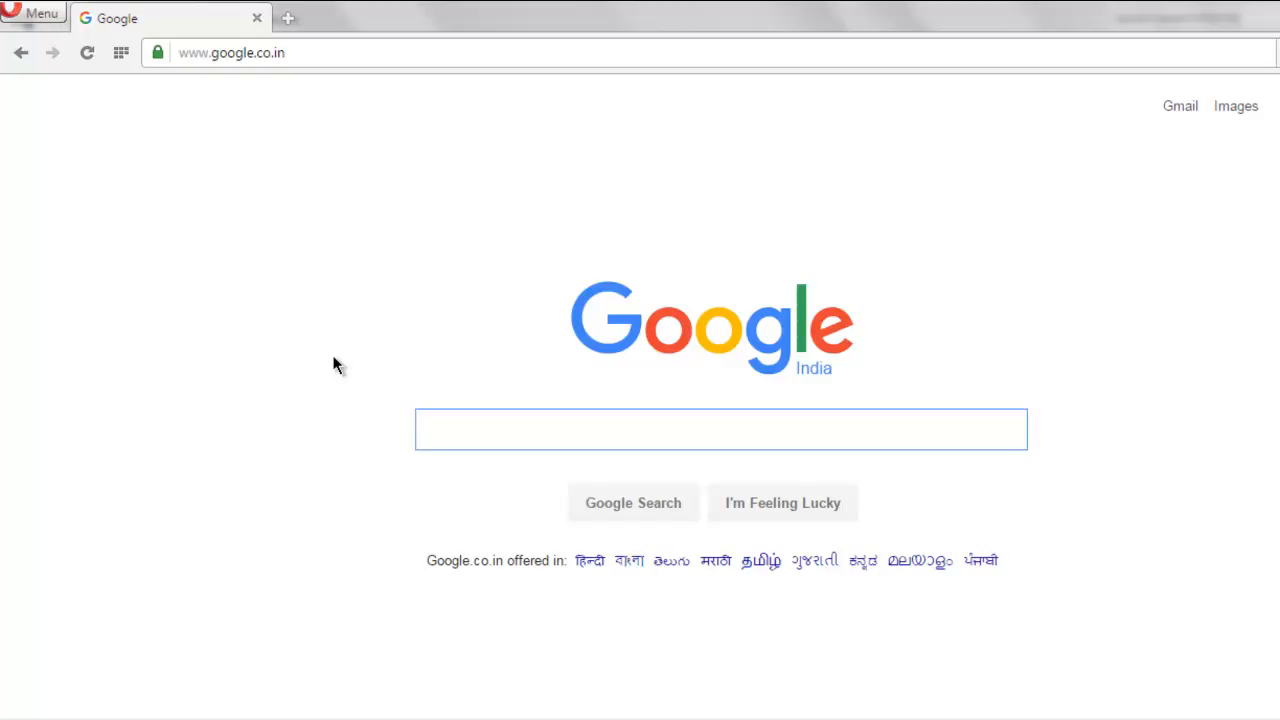
# Switch from the Google page in Opera to Program.cs in Visual Studio
pyautogui.rightClick(336, 364)
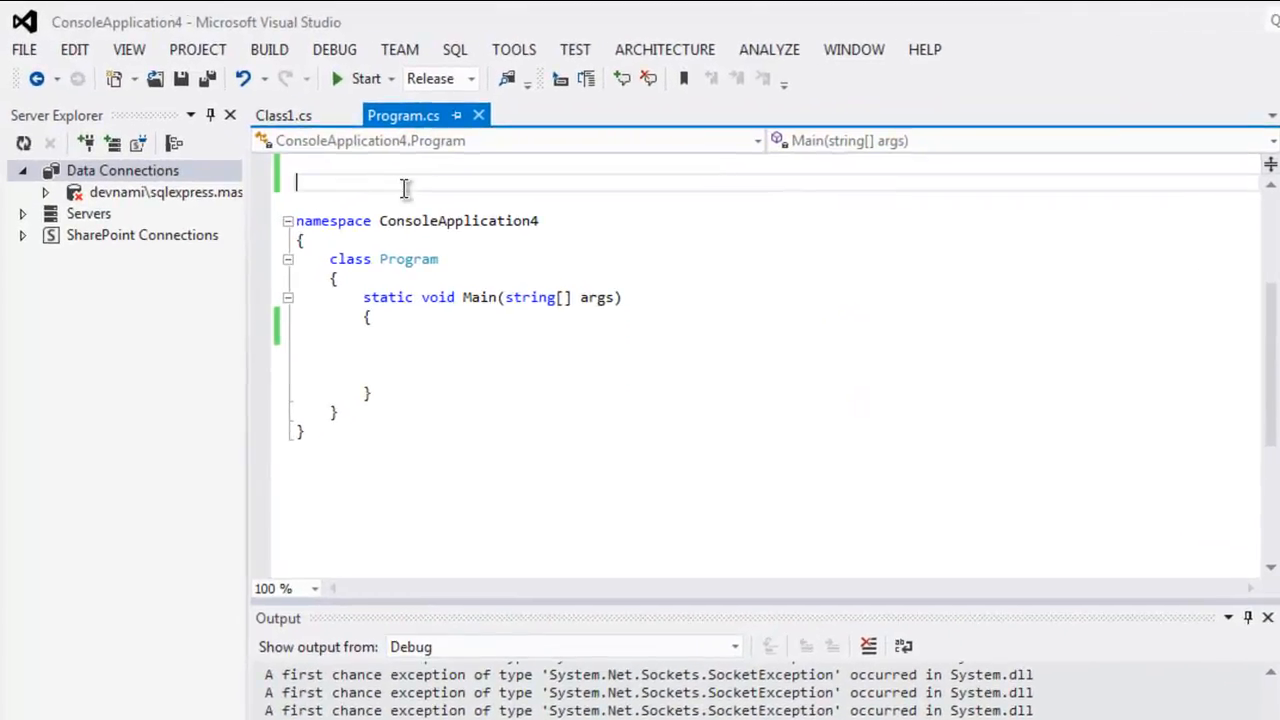
# Add using directives for OpenQA.Selenium and OpenQA.Selenium.Firefox
pyautogui.write('using OpenQA.Selenium')
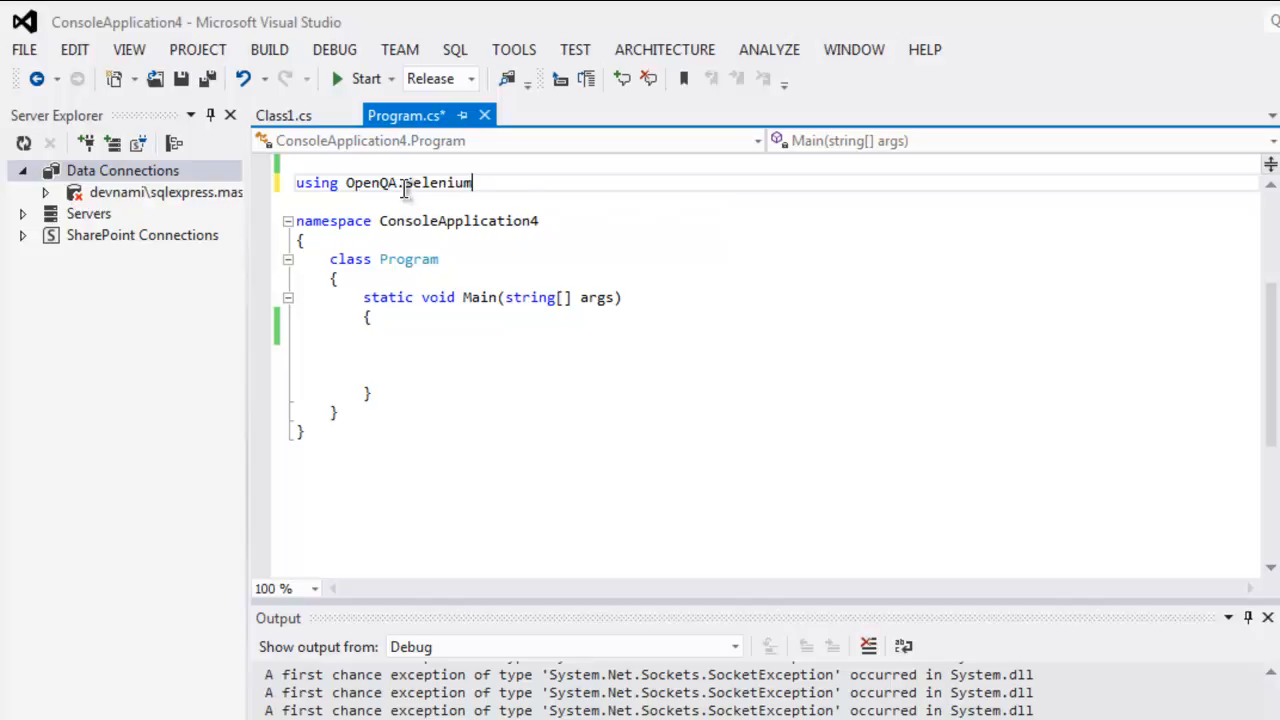
pyautogui.write(';')
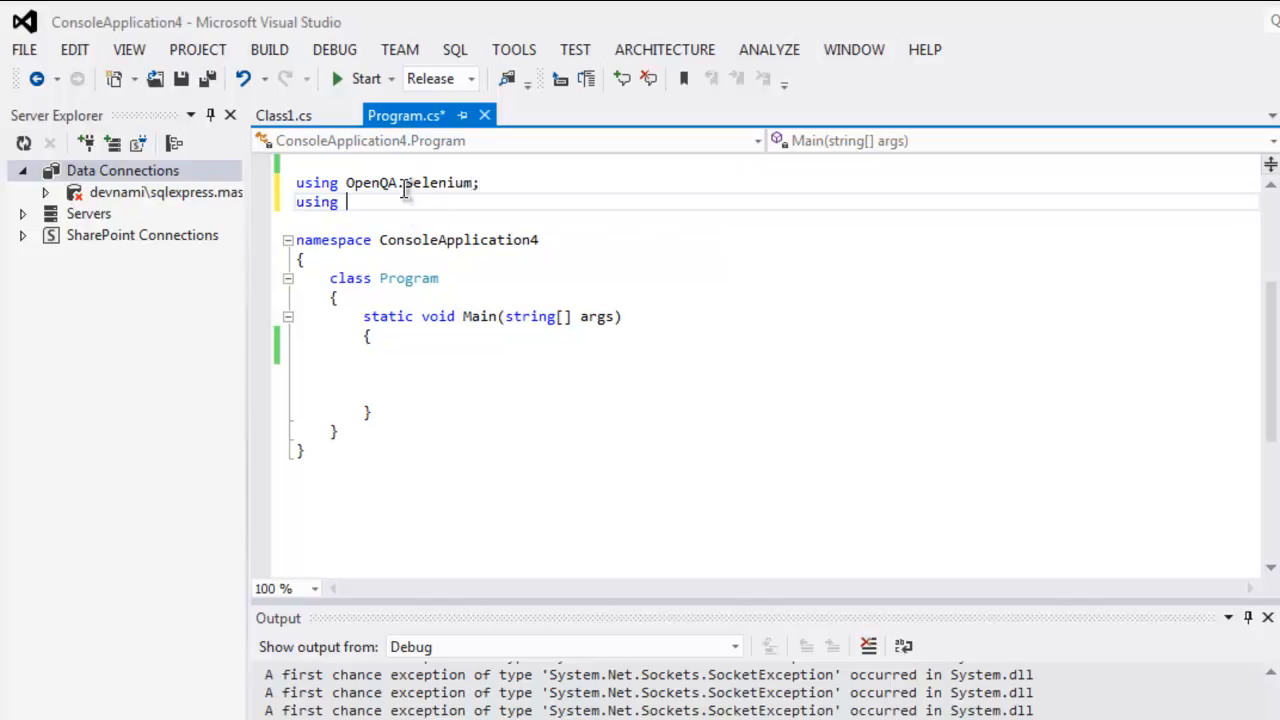
pyautogui.write('OpenQA.Selenium.')
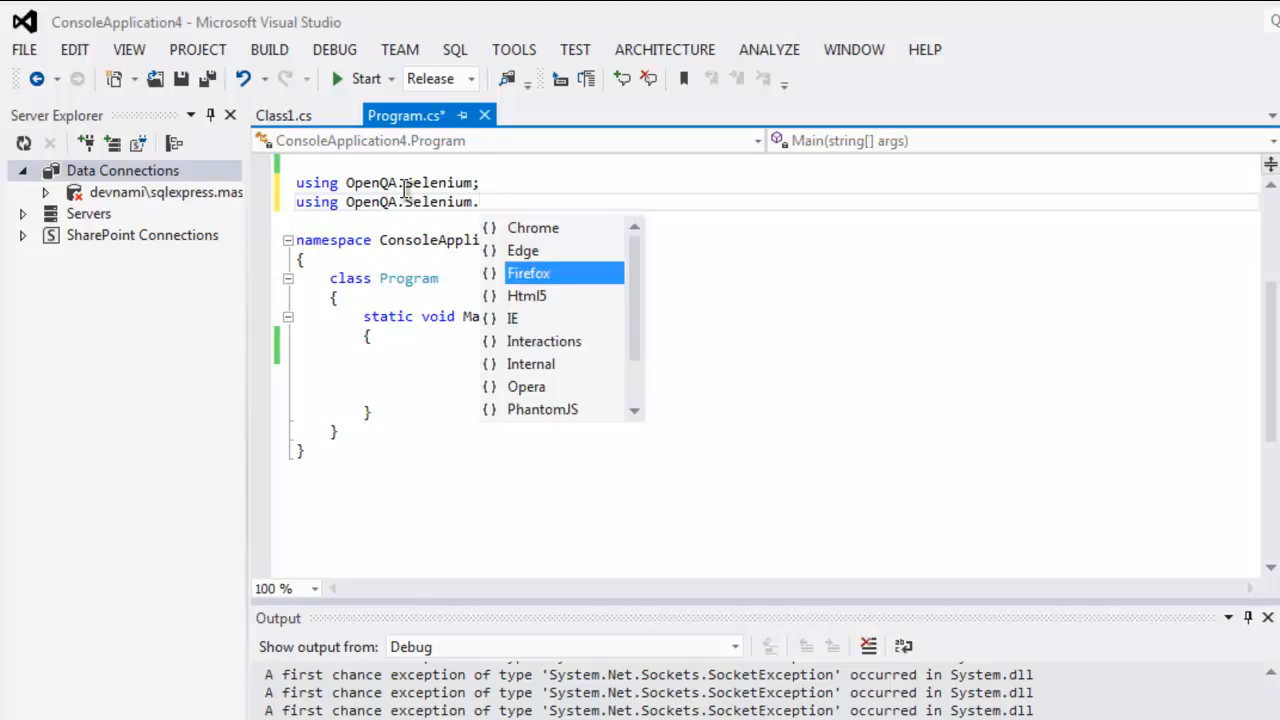
pyautogui.write('Firefox;')
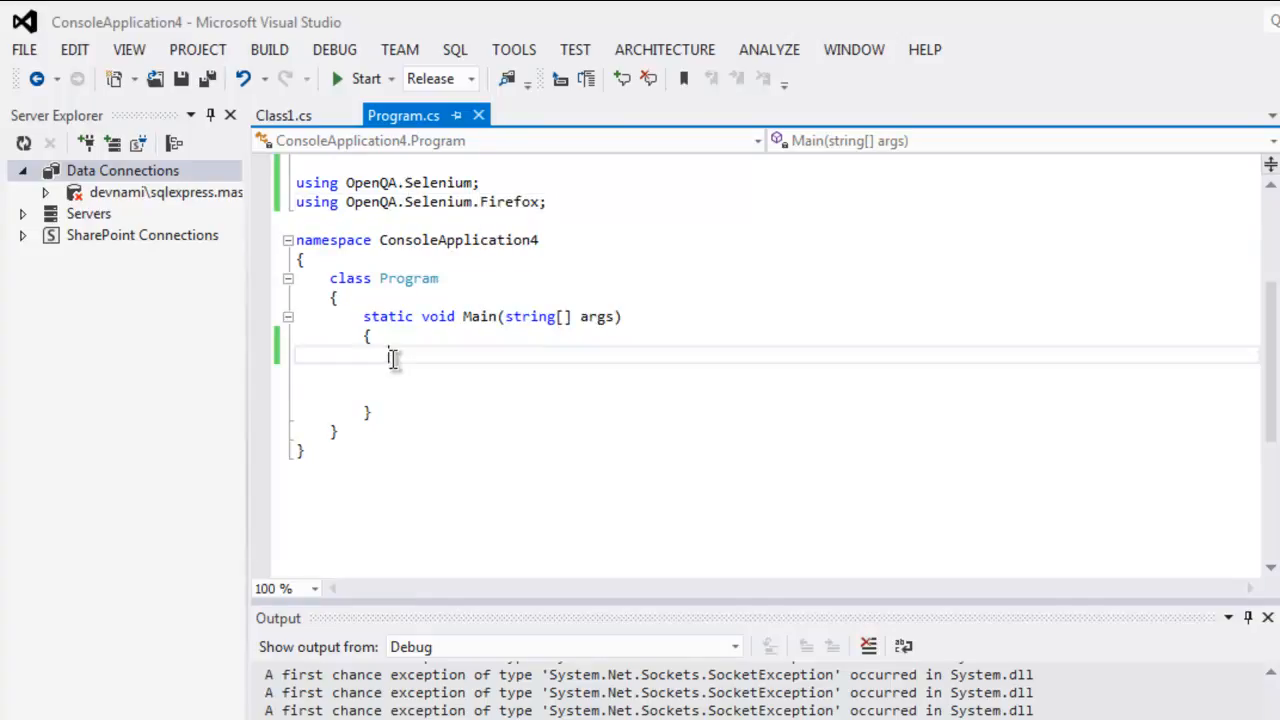
# Declare var driver = new FirefoxDriver() in Main
pyautogui.write('var driver')
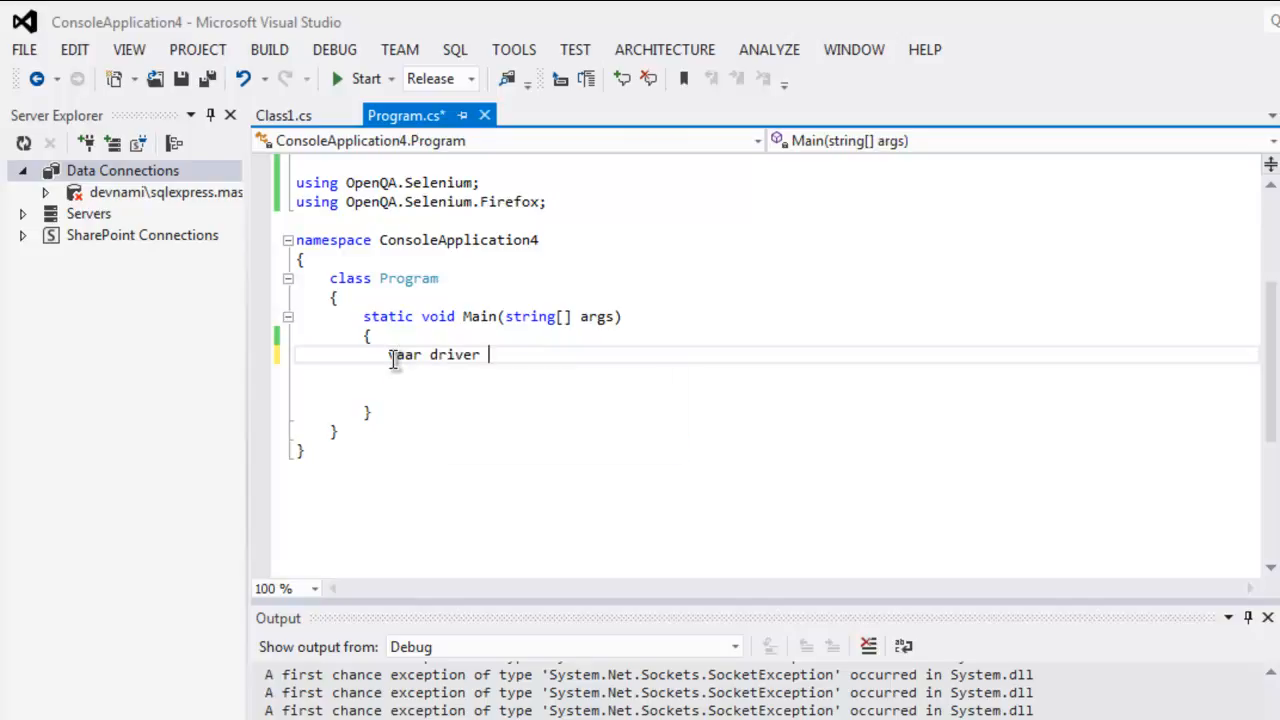
pyautogui.write('= new F')
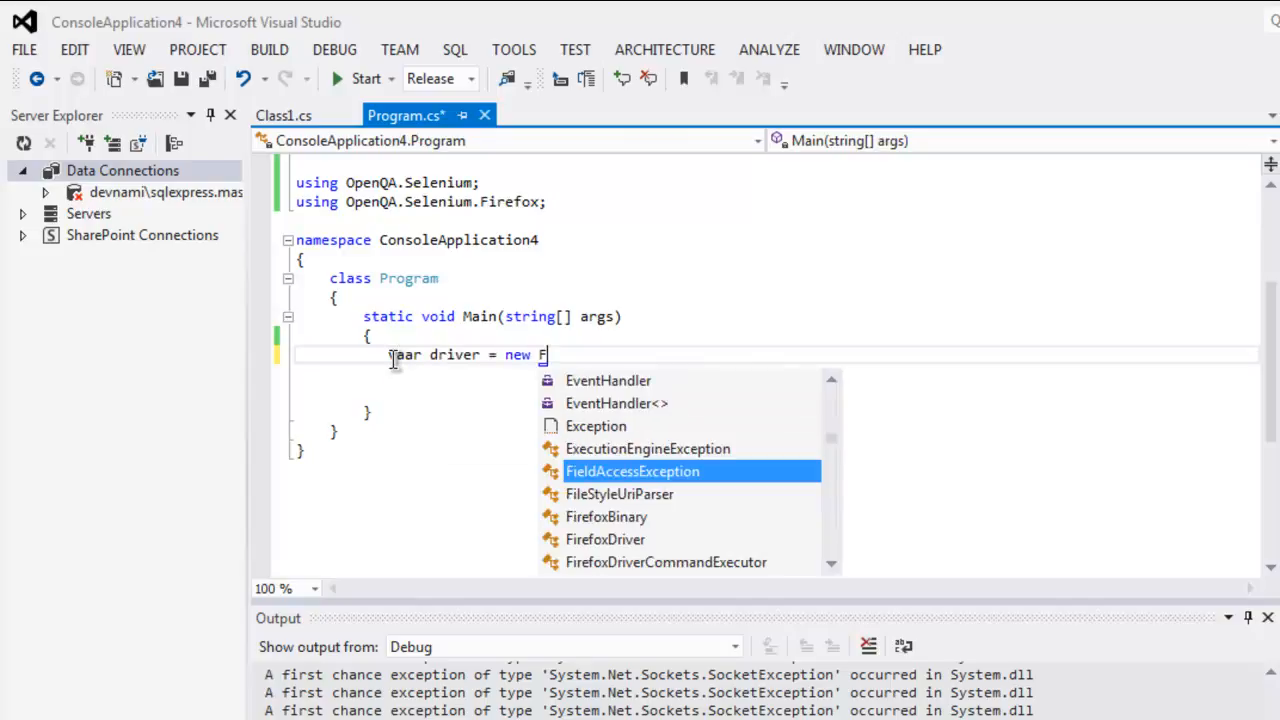
pyautogui.write('ire')
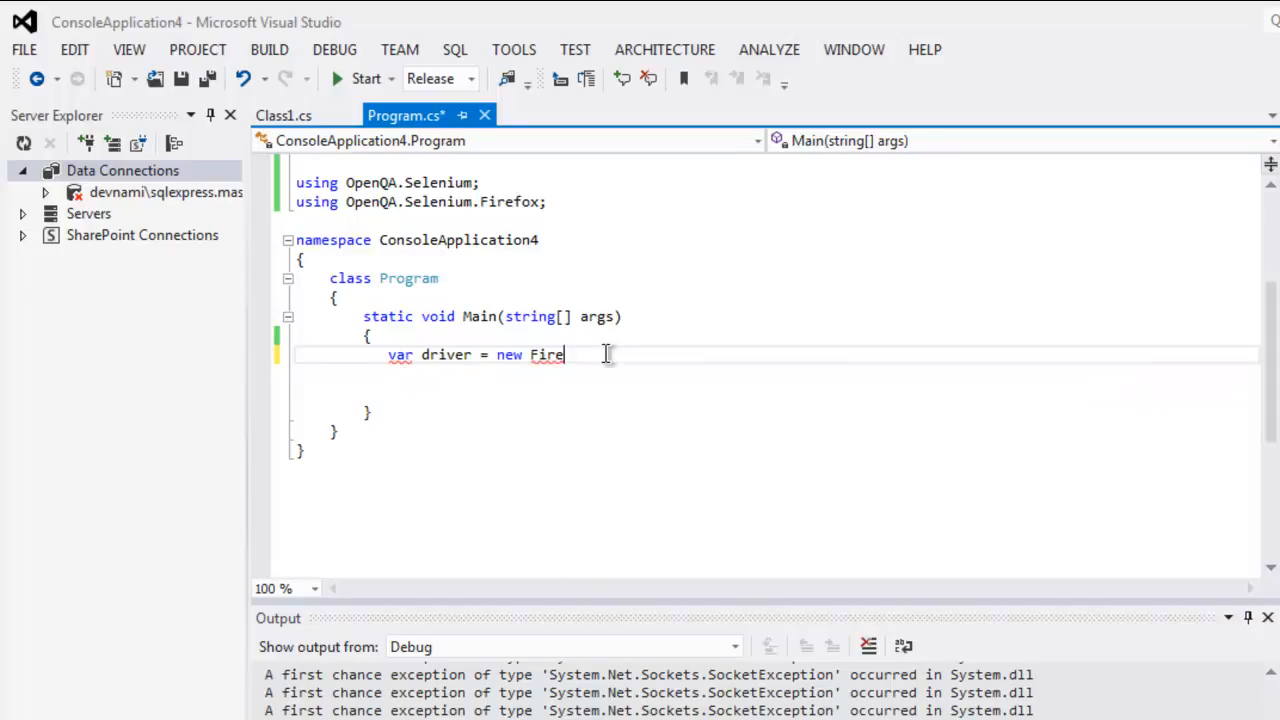
pyautogui.write('fo')
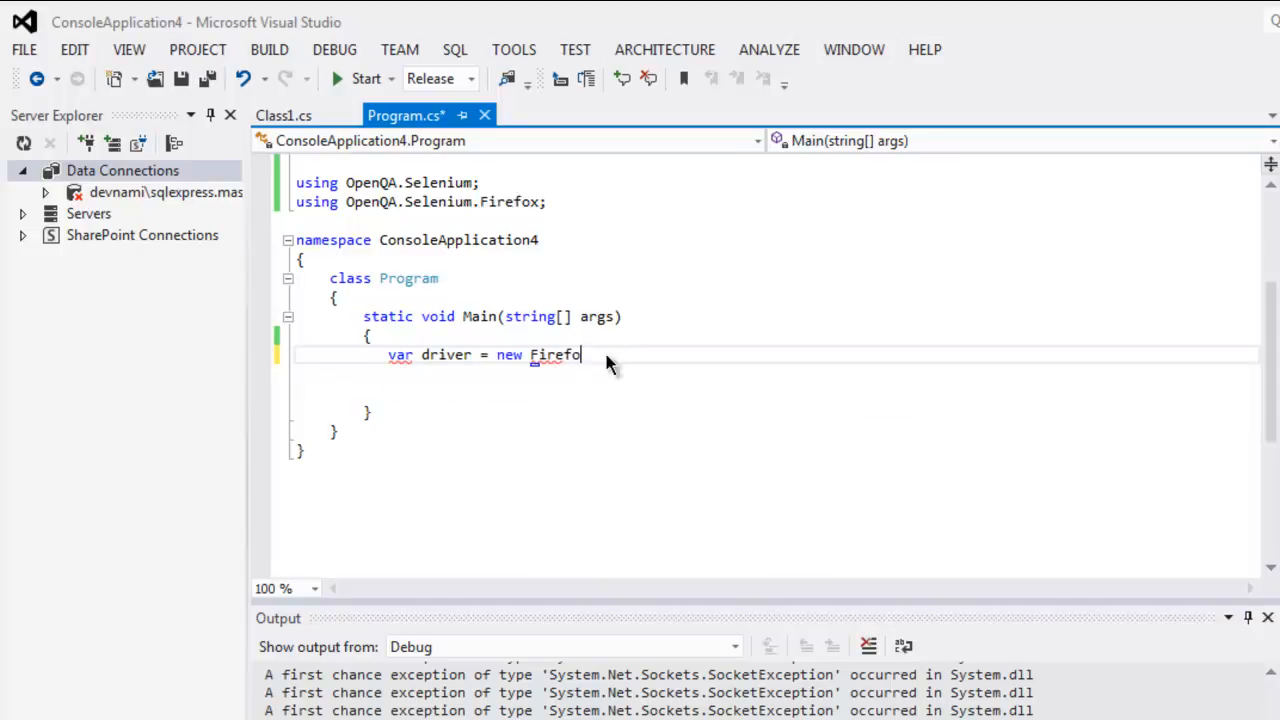
pyautogui.write('xDriver();')
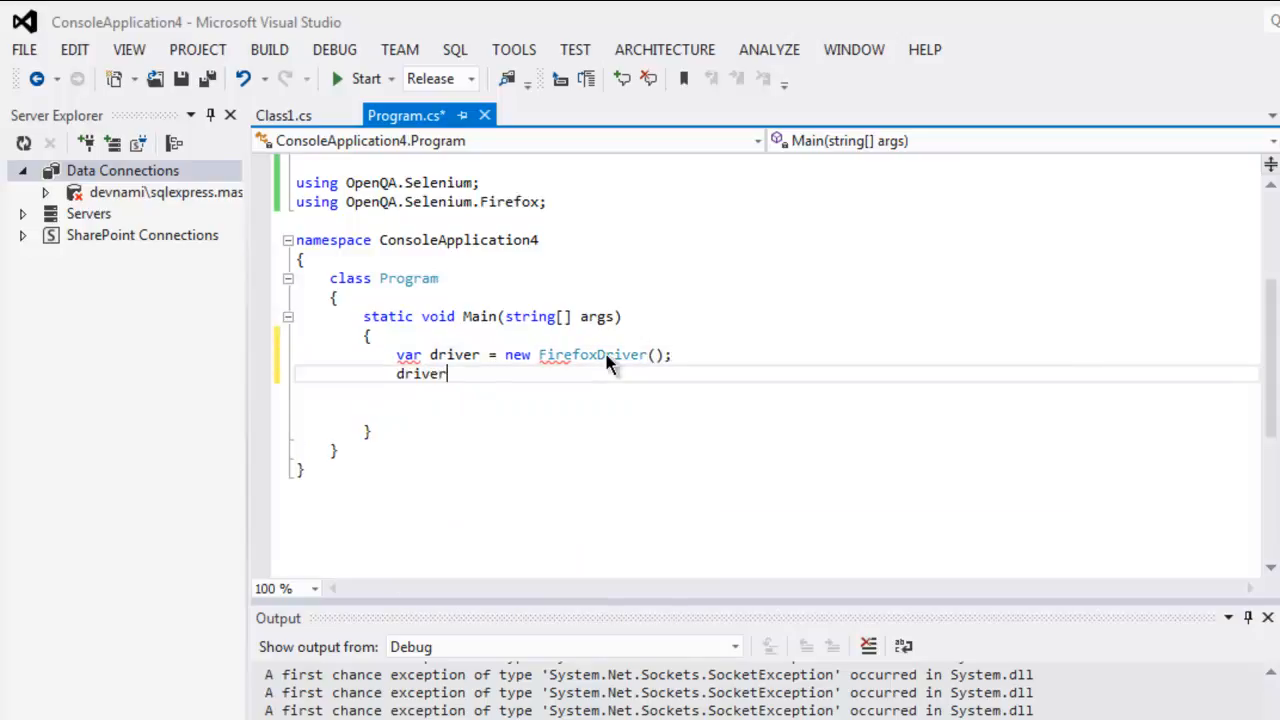
pyautogui.write('.')
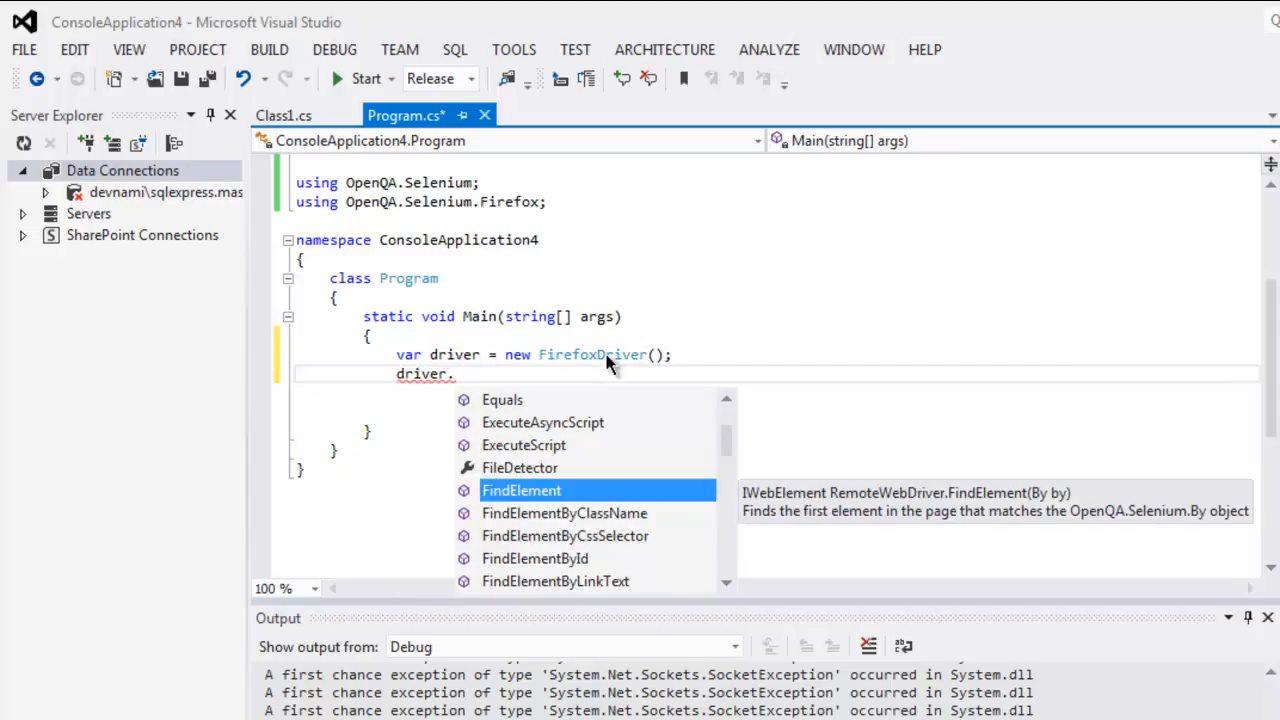
pyautogui.write('Navigate')
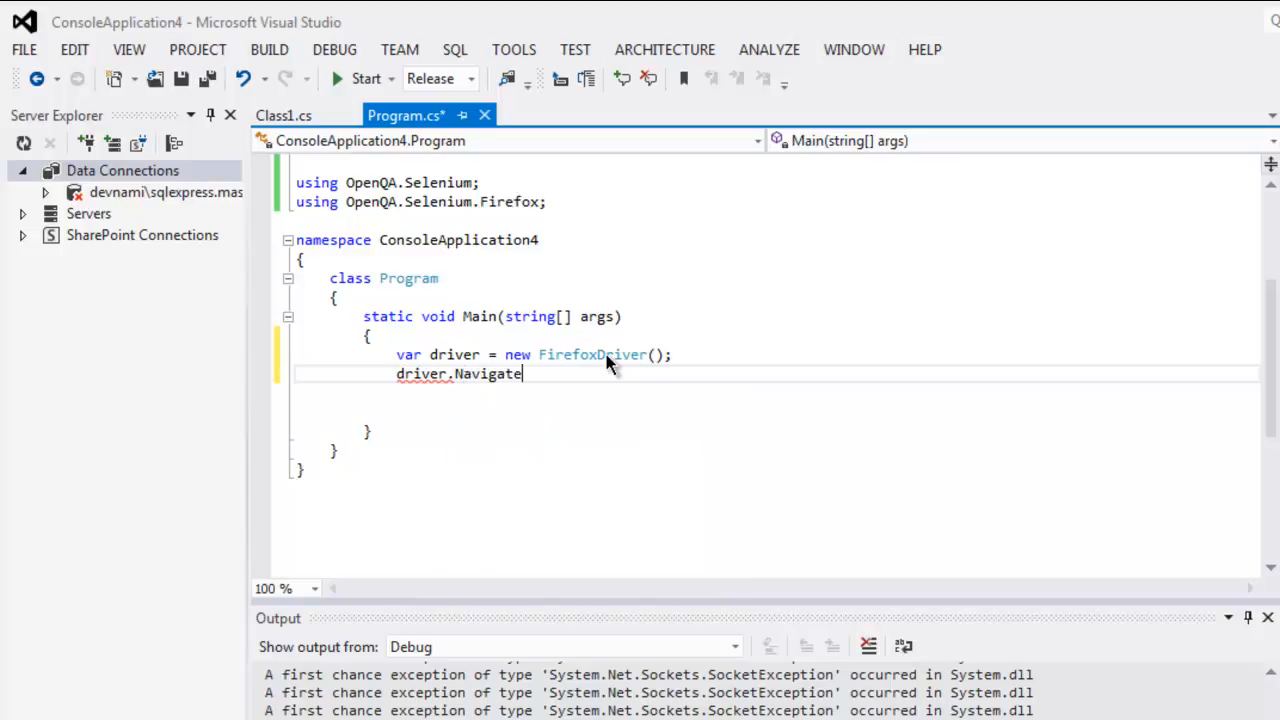
pyautogui.write('().')
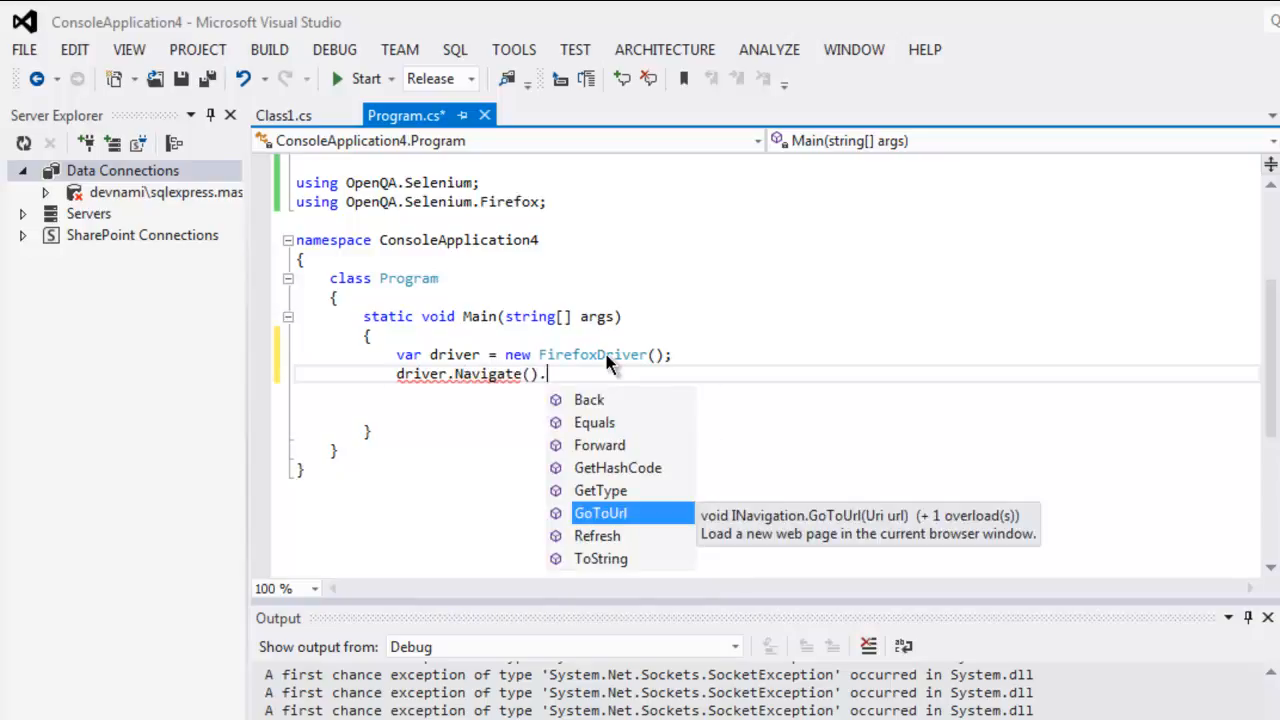
pyautogui.write('GoToUrl(')
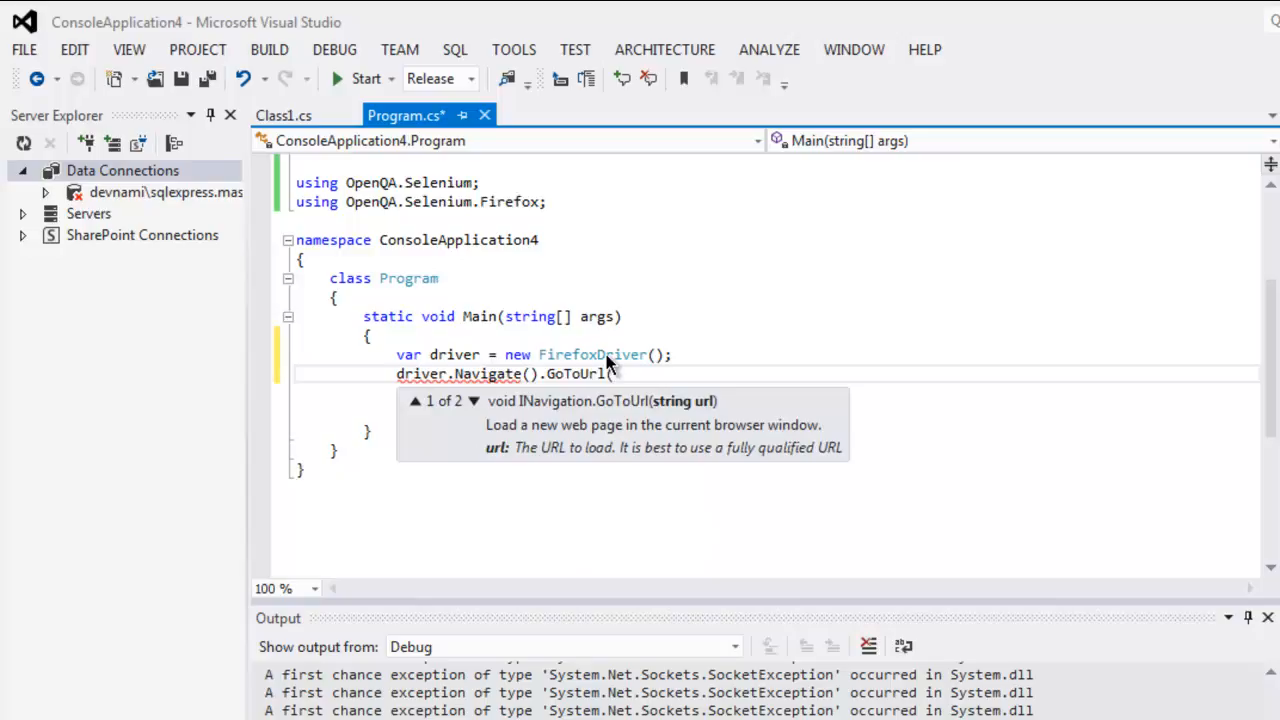
pyautogui.write('"ht')
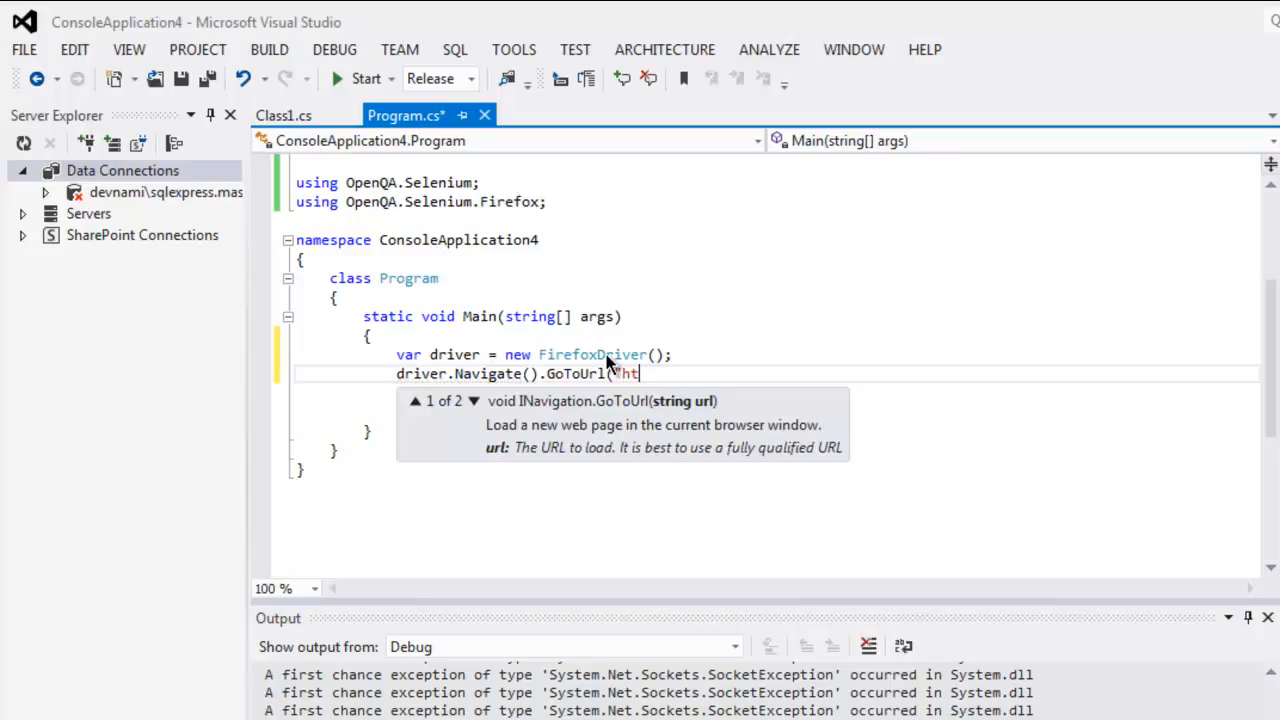
pyautogui.write('http://goog')
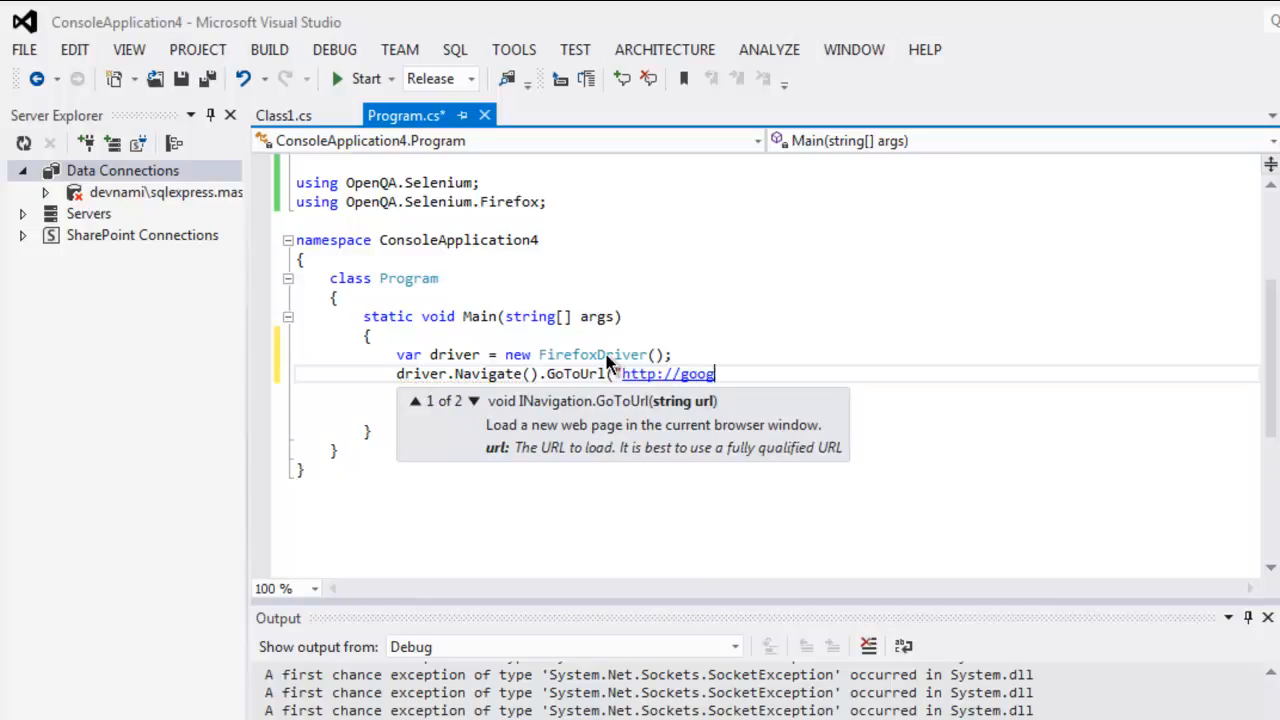
pyautogui.write('le.com")')
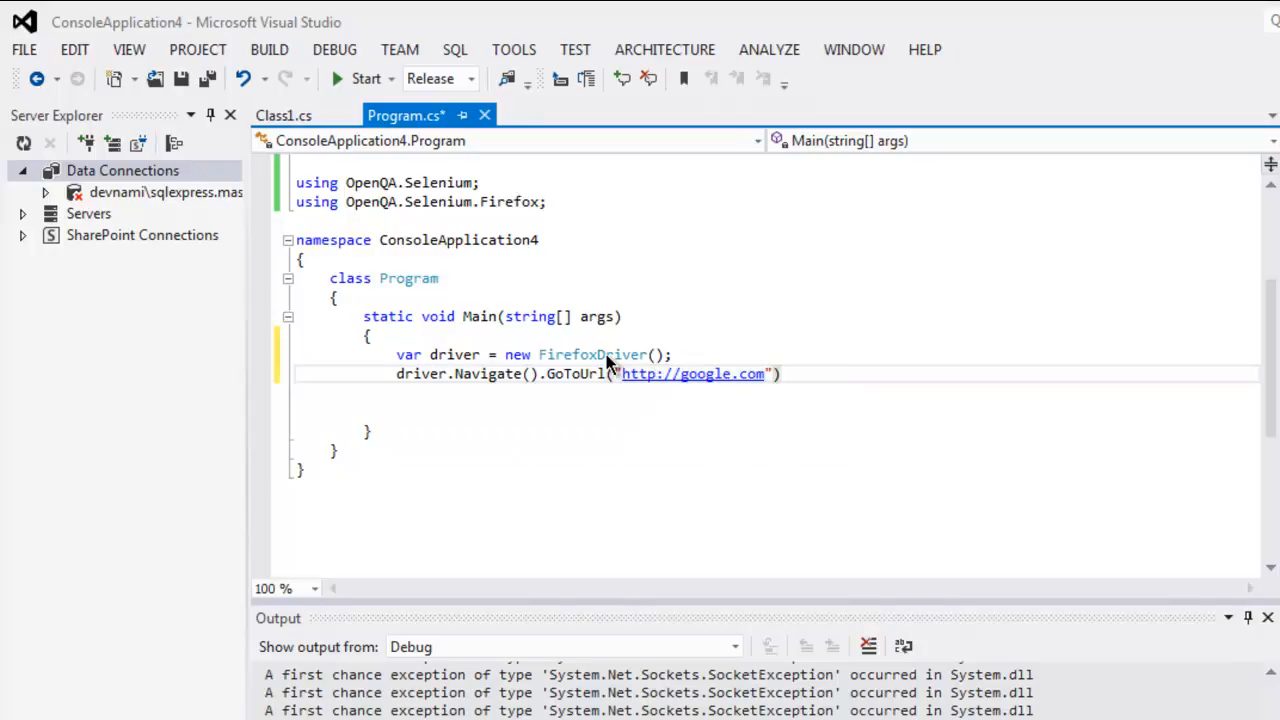
pyautogui.press('enter')
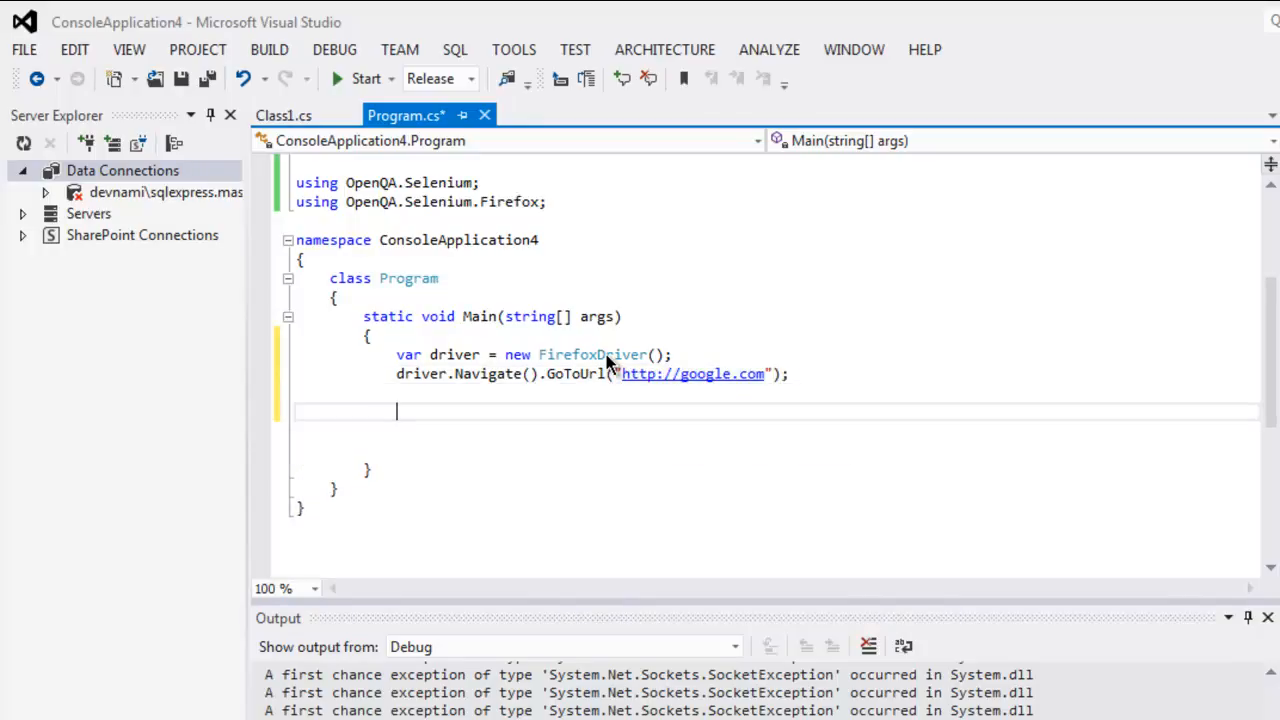
# Find the search box as IWebElement element via driver.FindElement(By.Id("lst-ib"))
pyautogui.write('I')
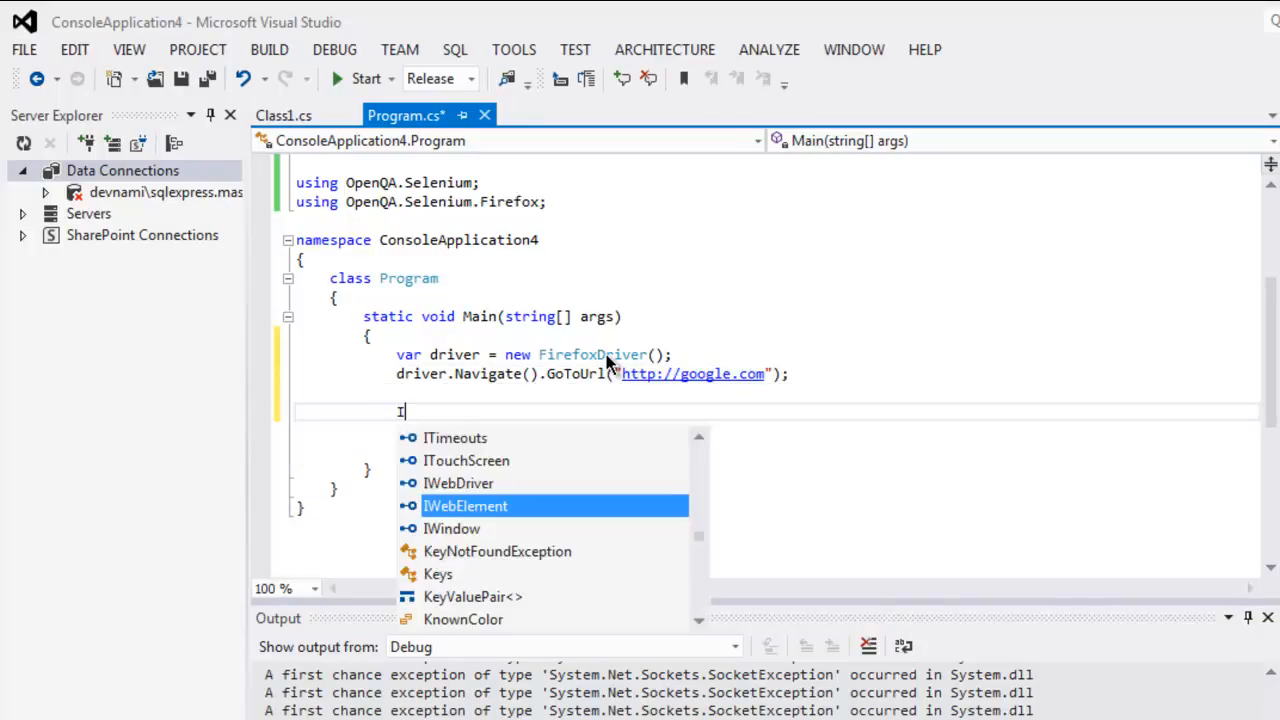
pyautogui.write('WebElement elemen')
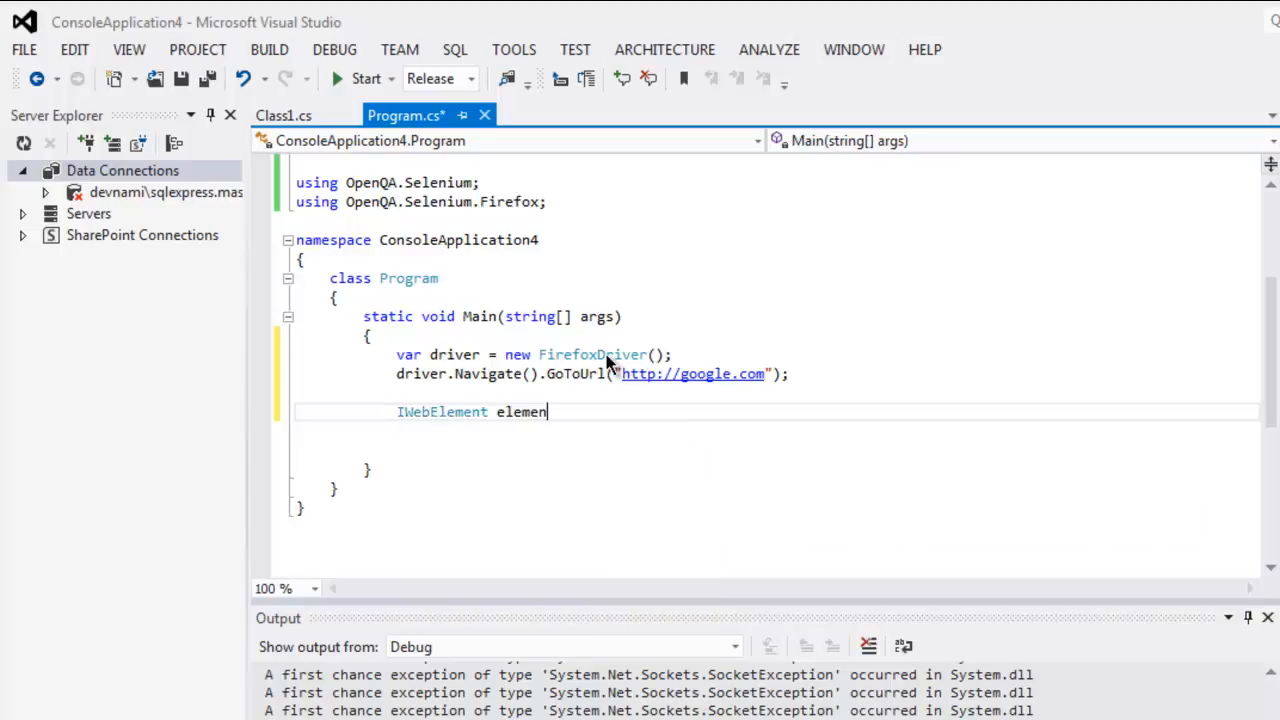
pyautogui.write('= d')
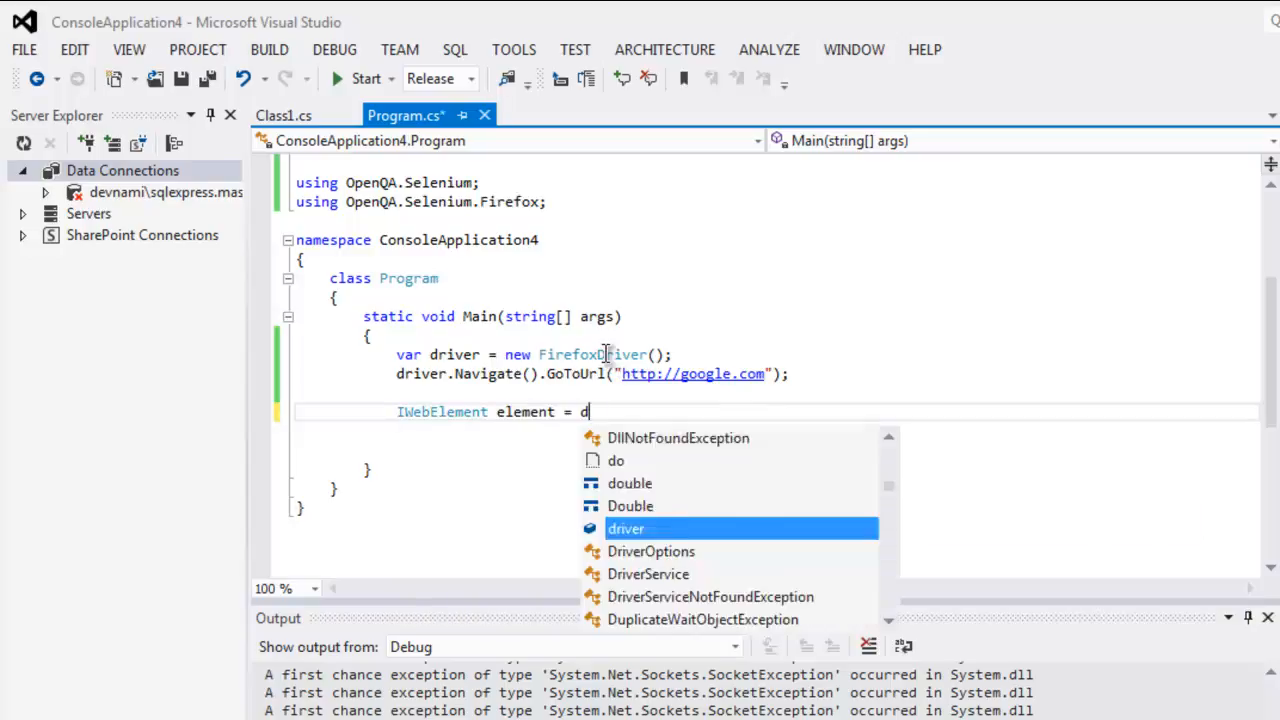
pyautogui.write('river.FindElement')
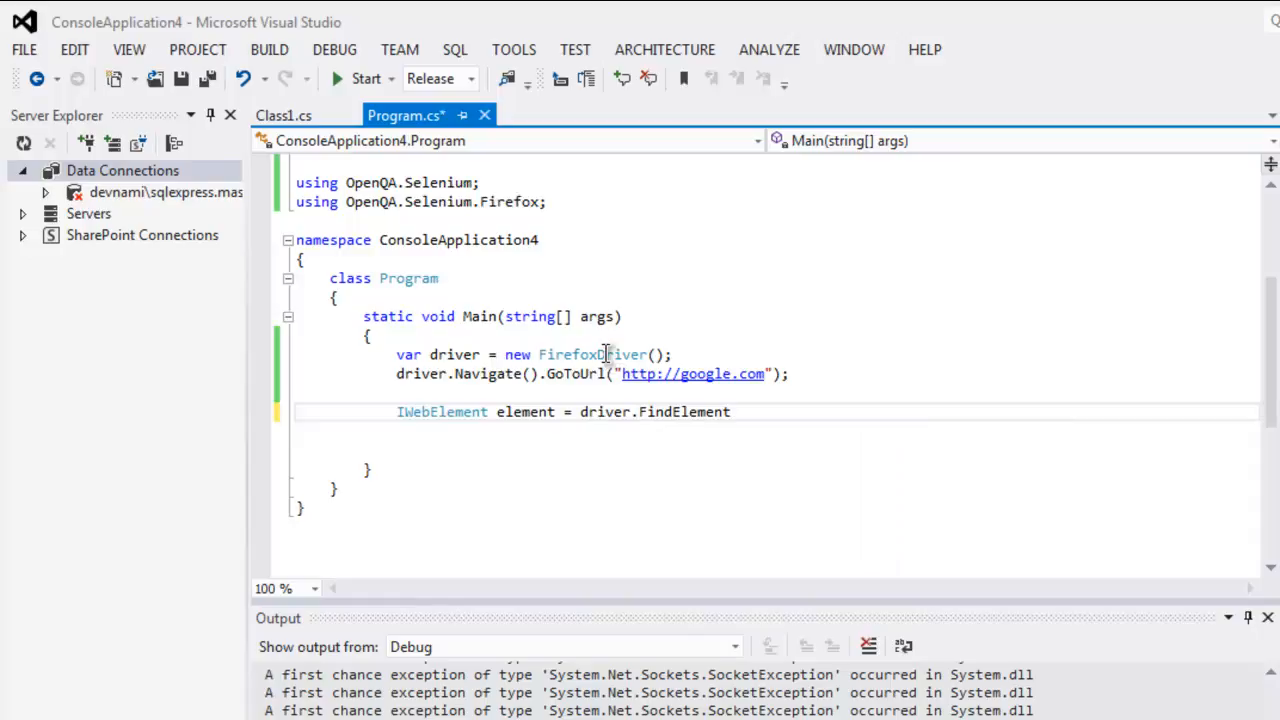
pyautogui.write('(By')
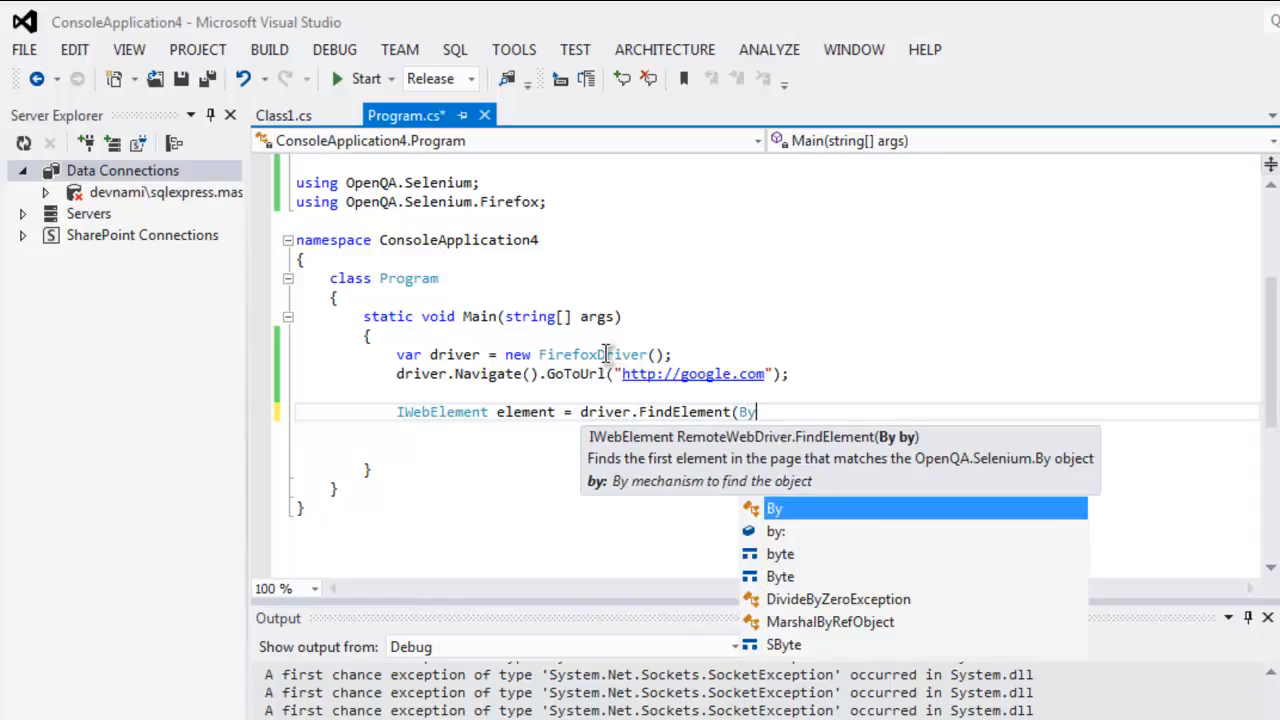
pyautogui.write('.Id("')
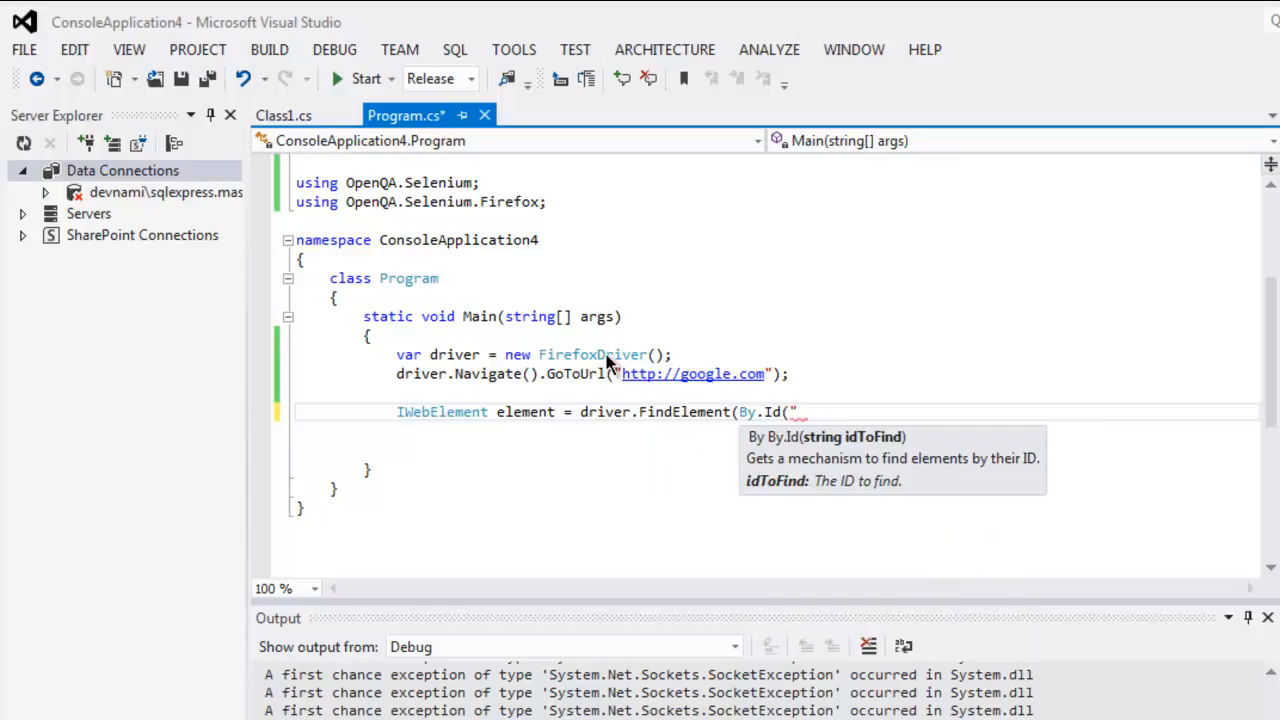
pyautogui.write('lst-ib"')
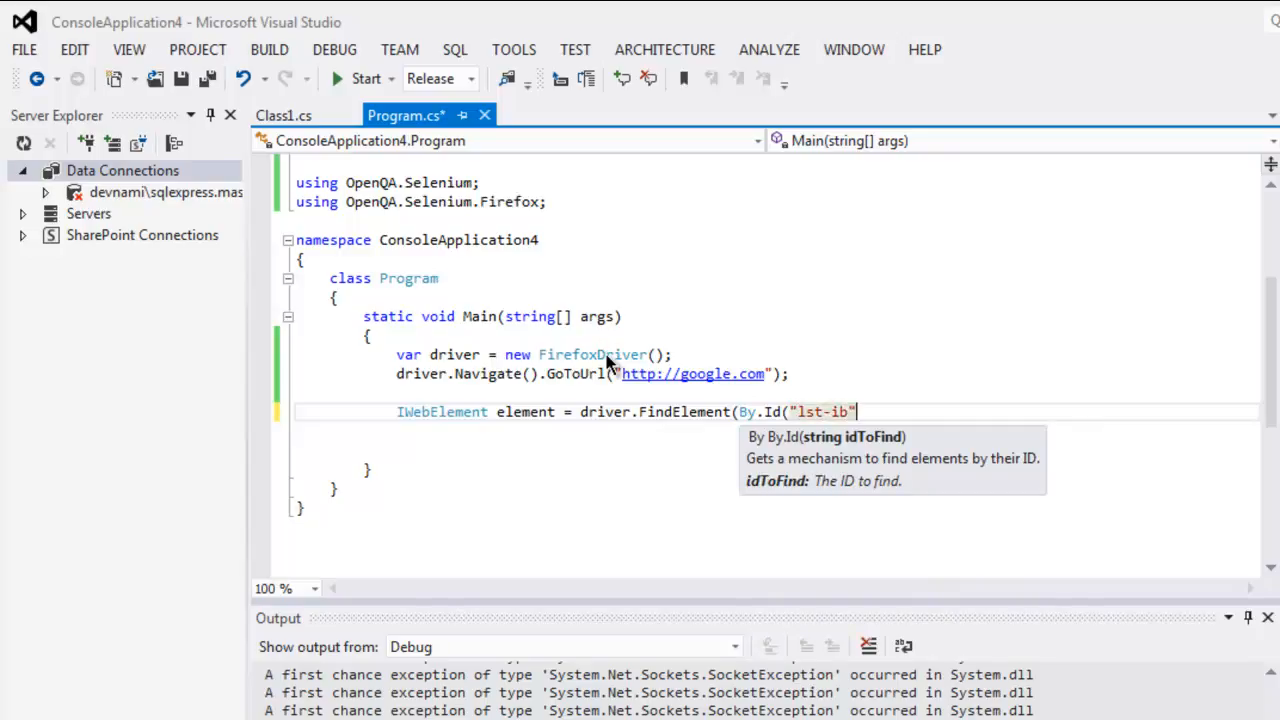
pyautogui.write('))')
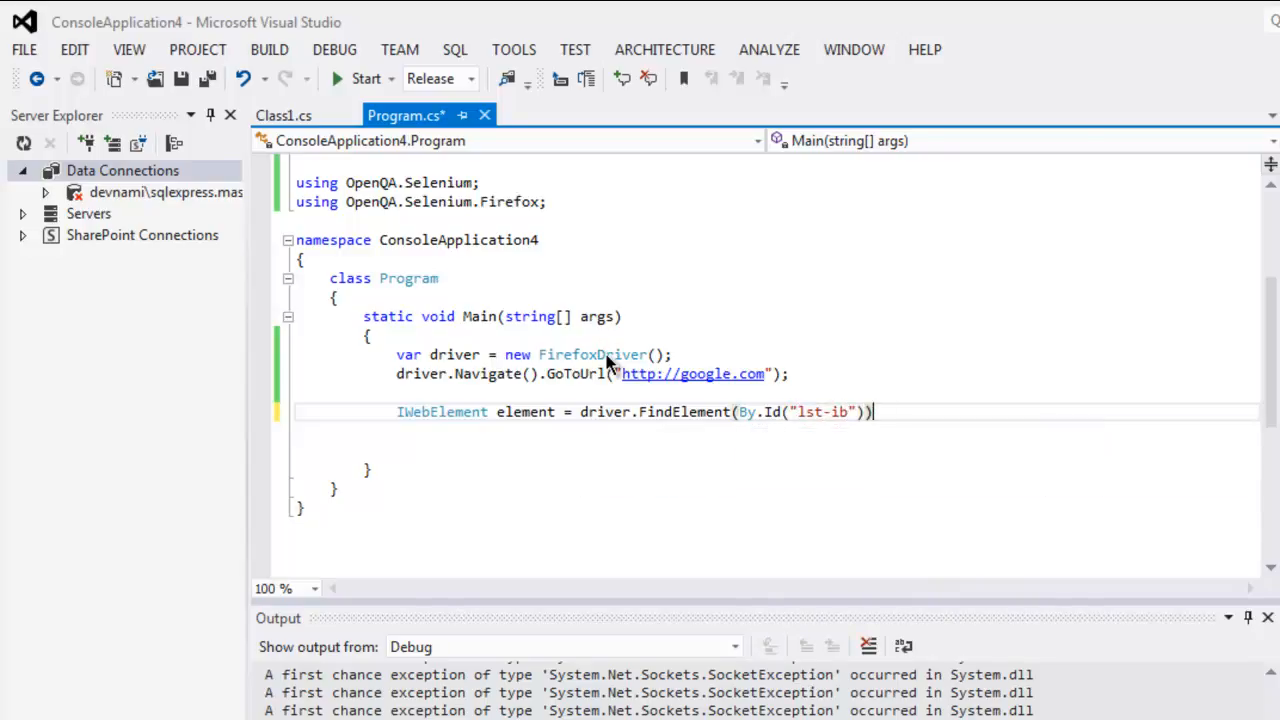
# Send "Selenium" to the element with SendKeys and wait with Console.Read()
pyautogui.write('element.')
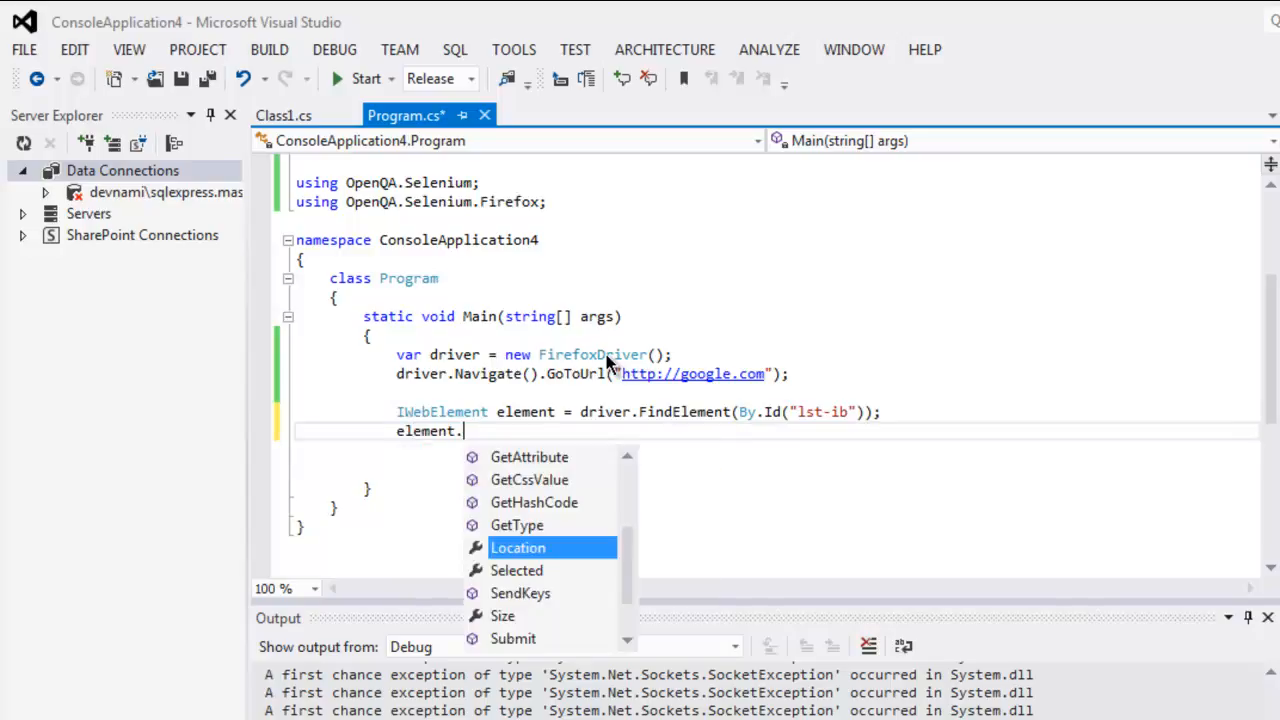
pyautogui.write('Sen')
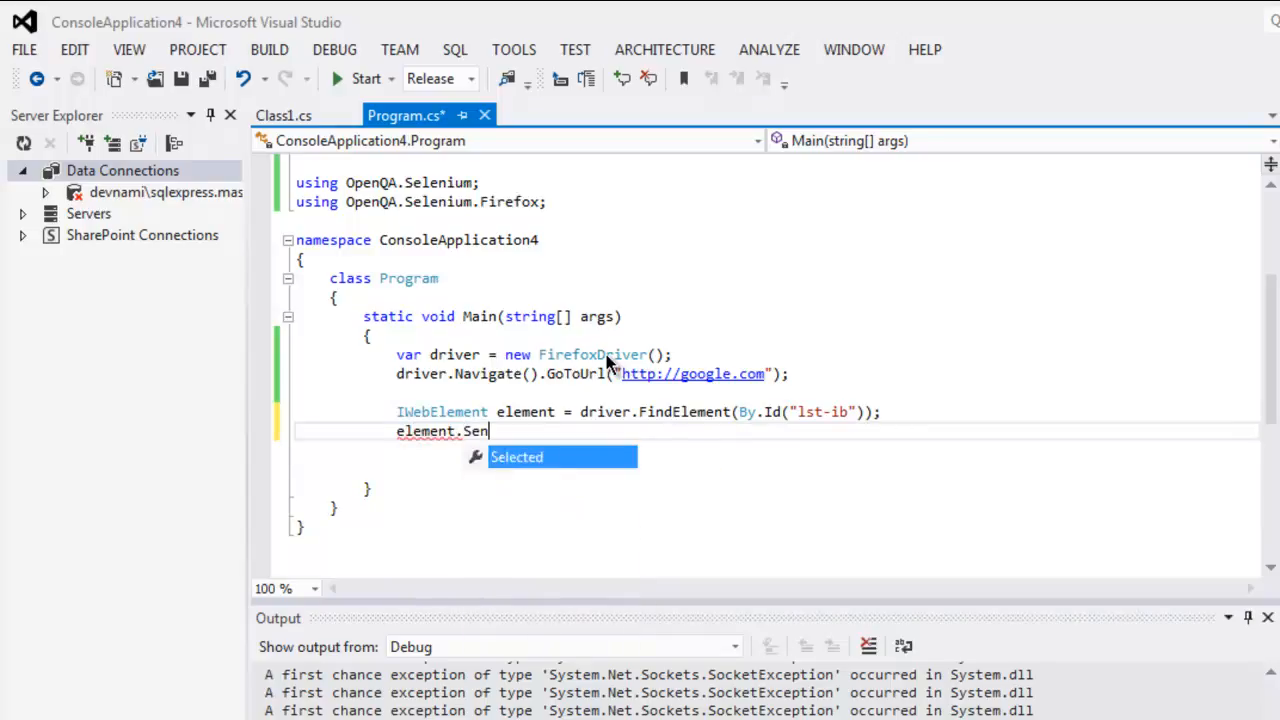
pyautogui.write('dKeys(')
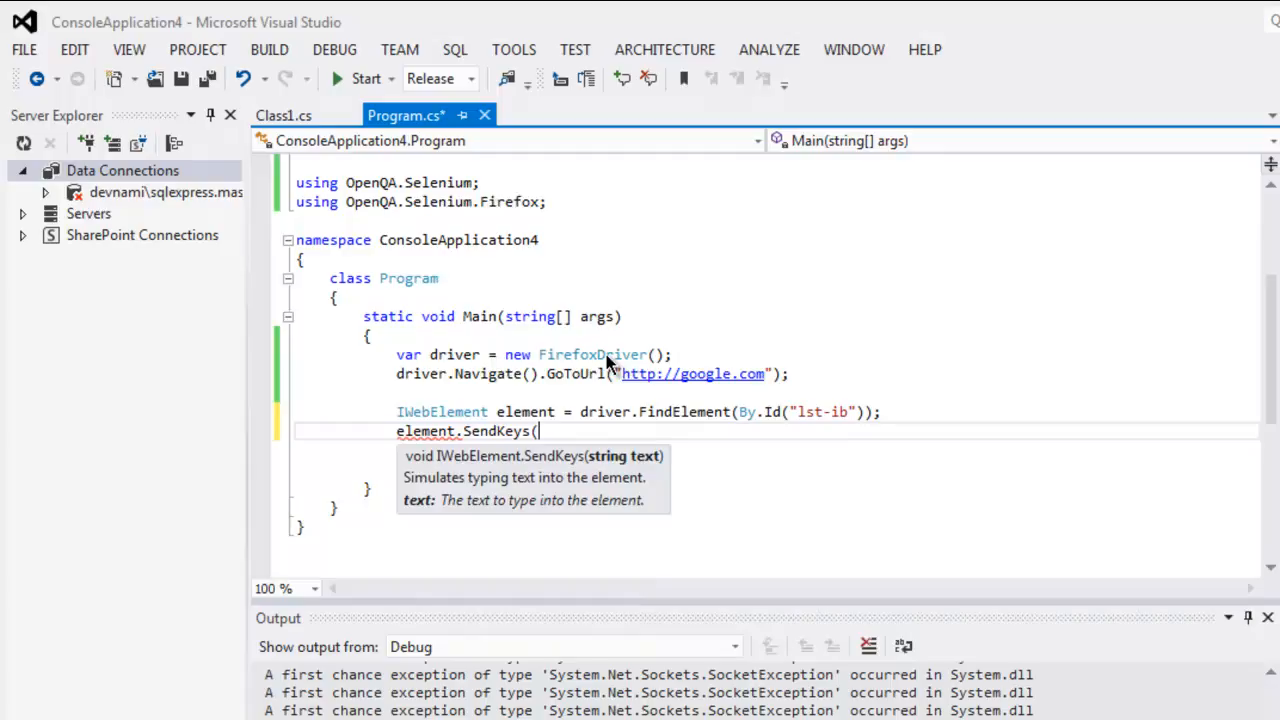
pyautogui.write('"S')
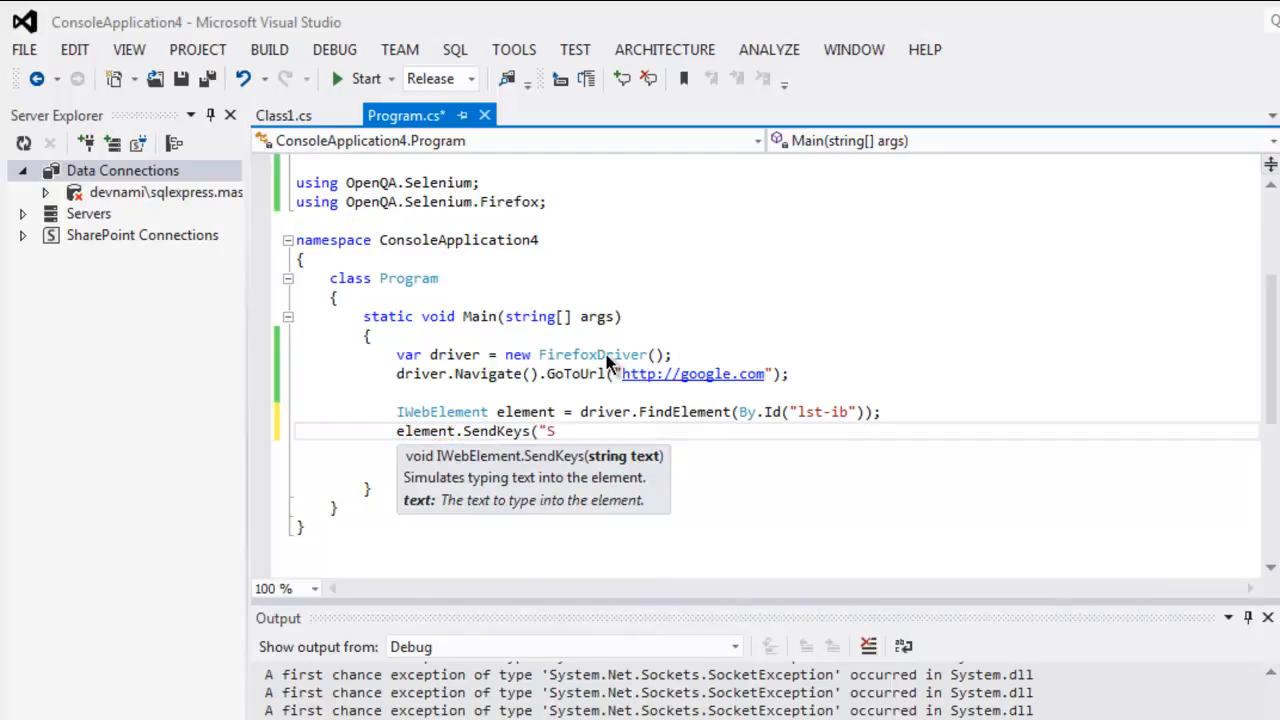
pyautogui.write('elenium')
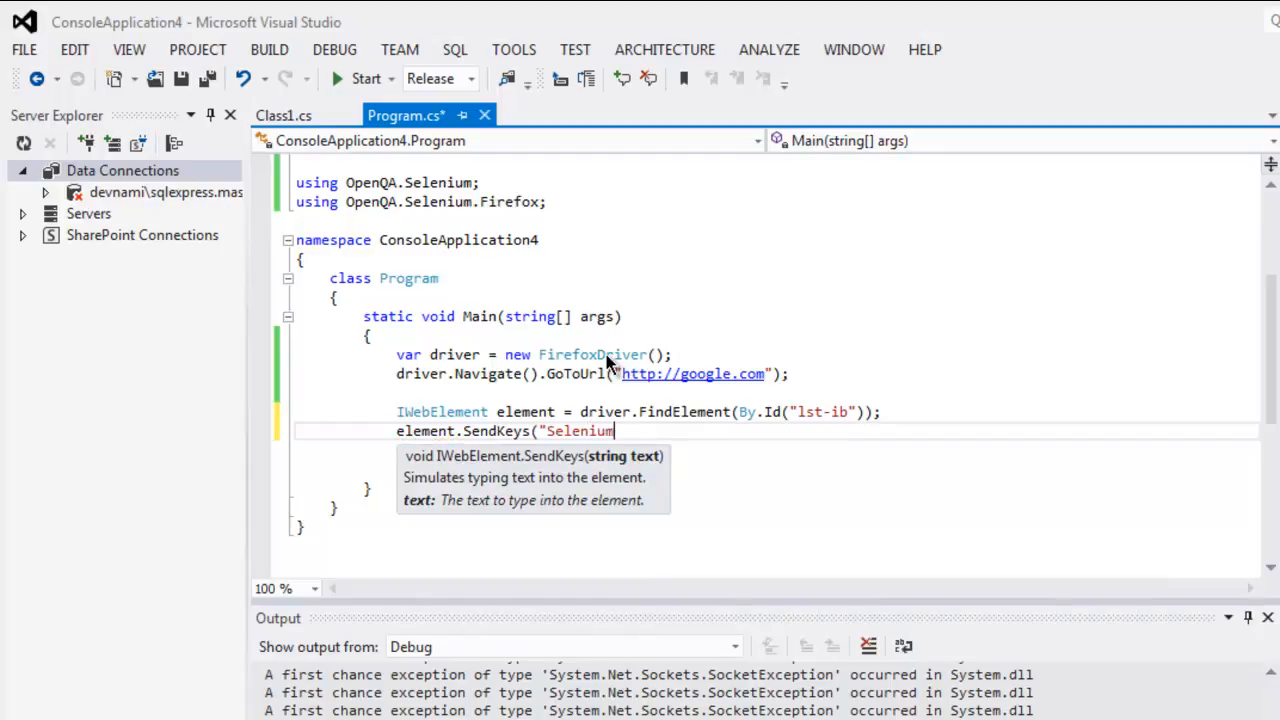
pyautogui.write('")')
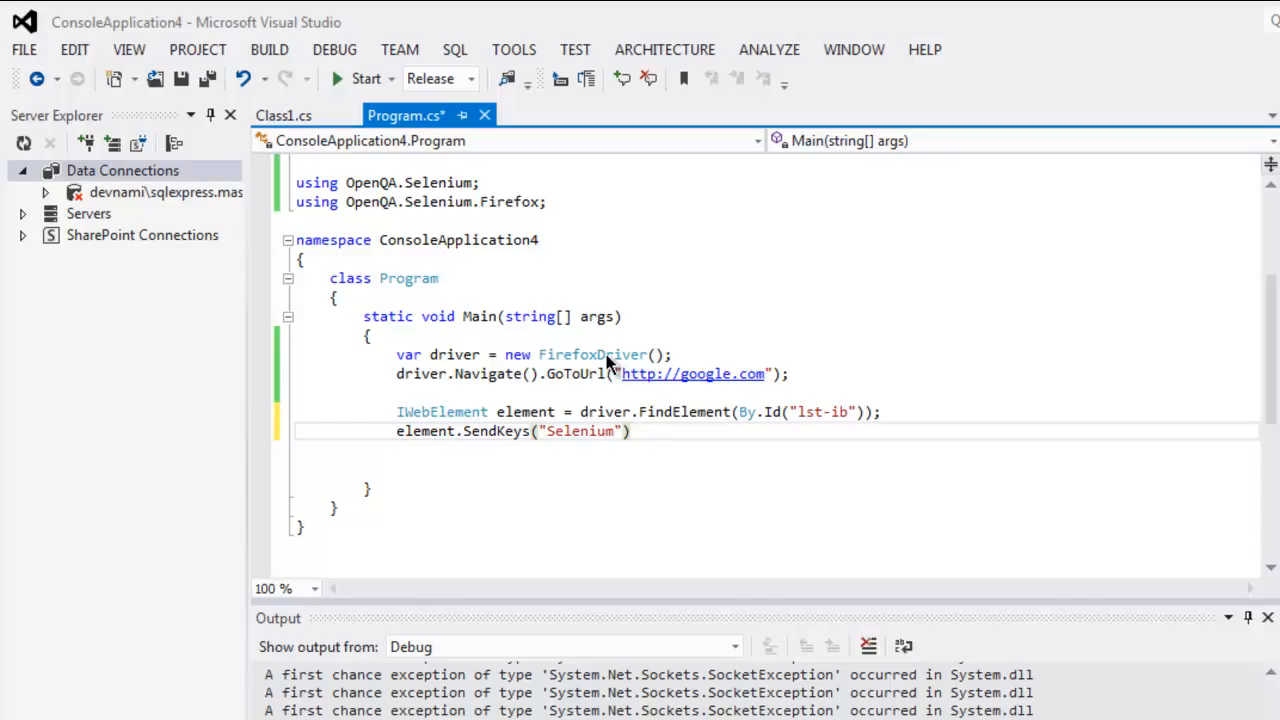
pyautogui.write('Console.Read()')
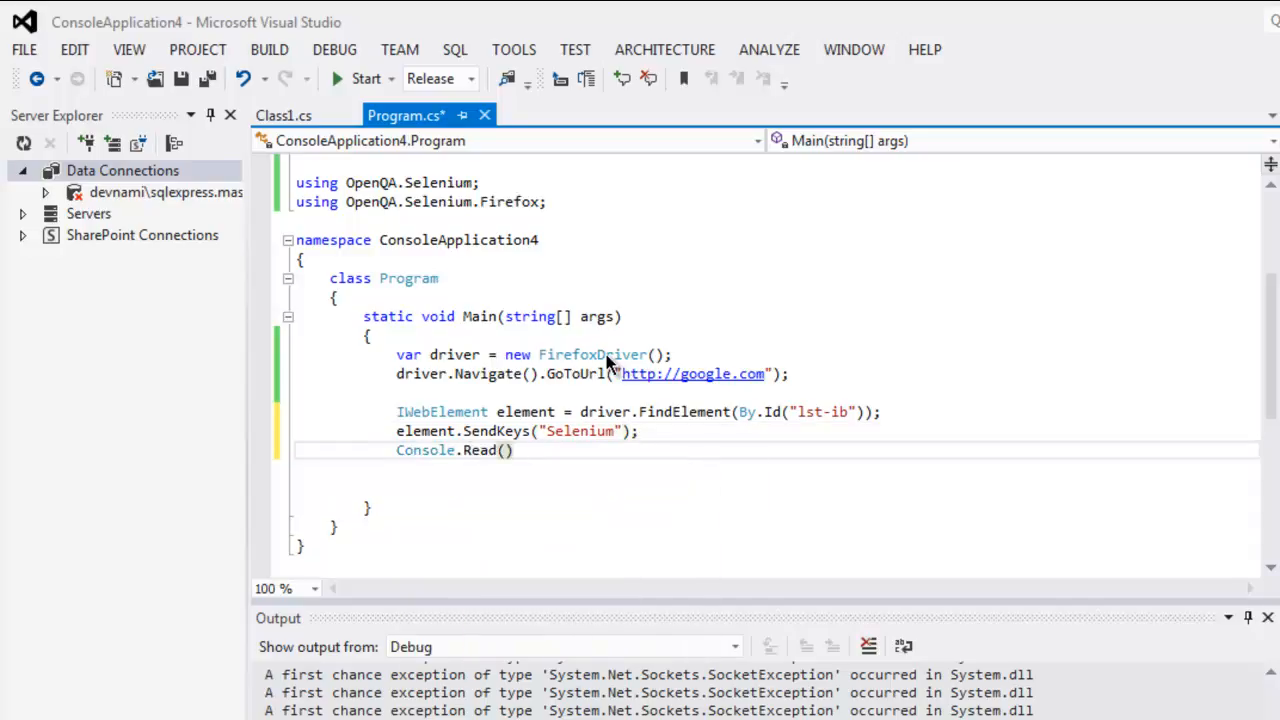
pyautogui.write(';')
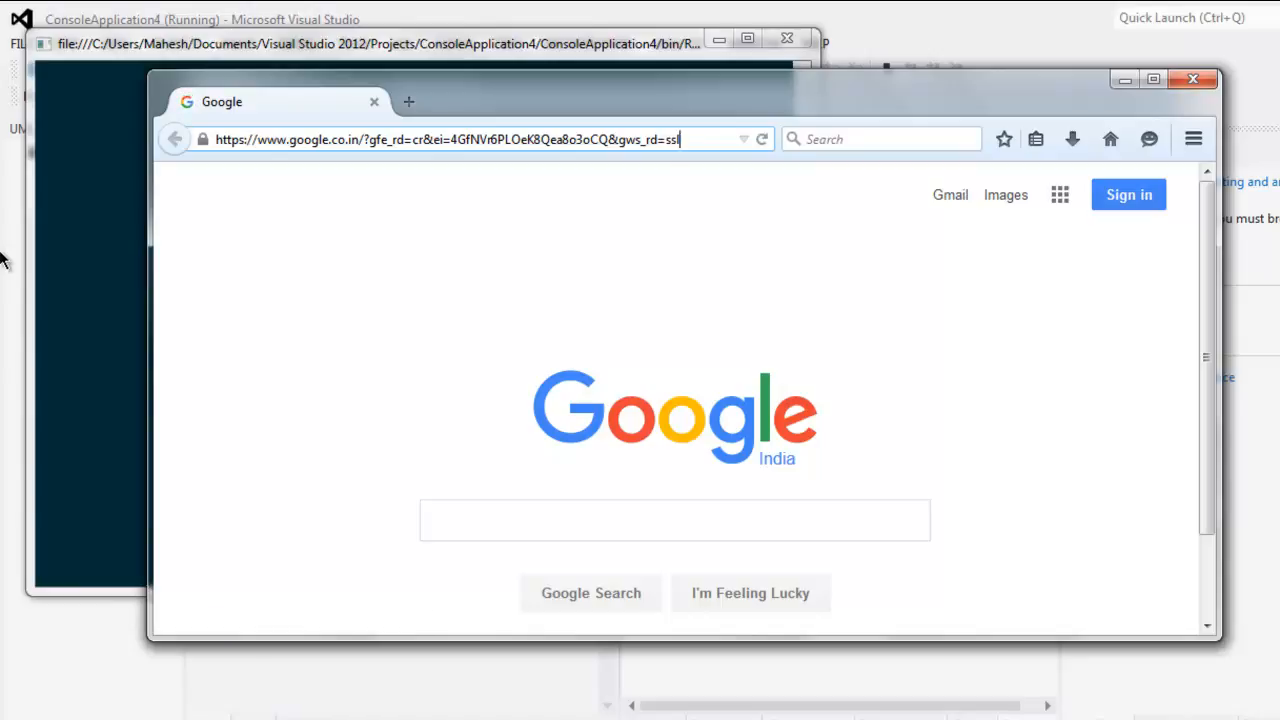
# Run the program so Firefox loads Google and 'Selenium' appears in the search box
pyautogui.write('Selenium')
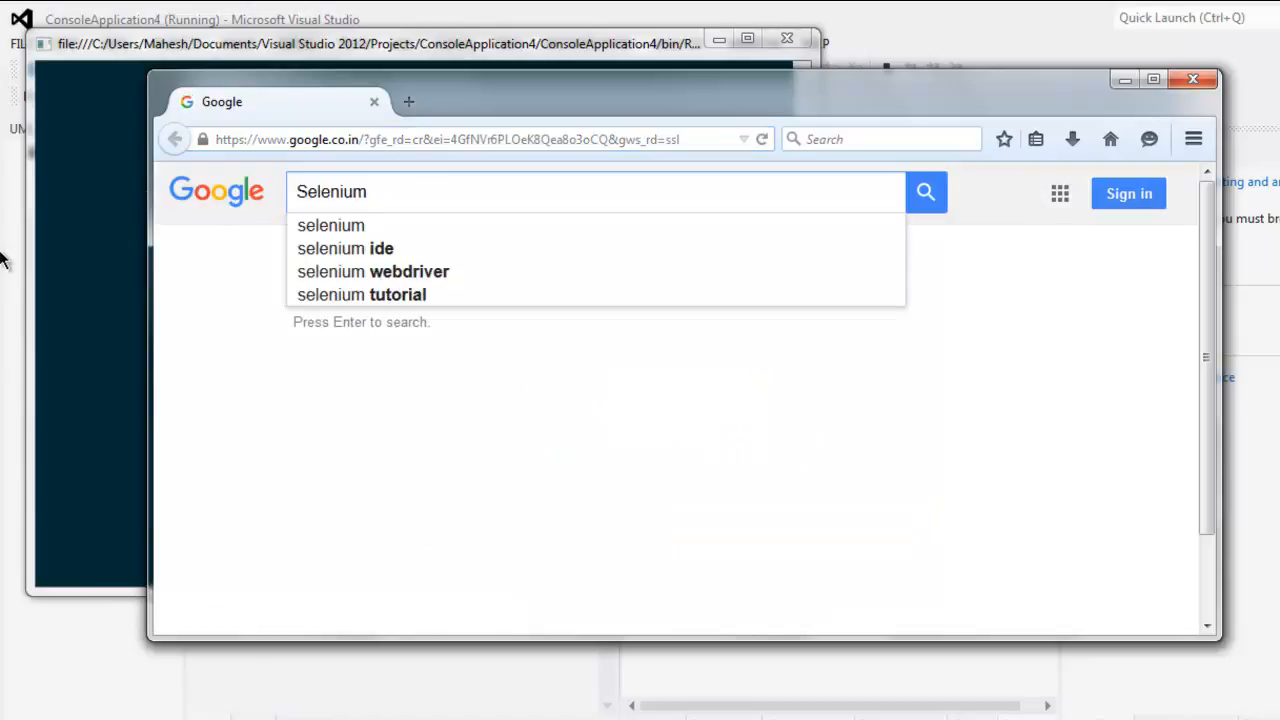